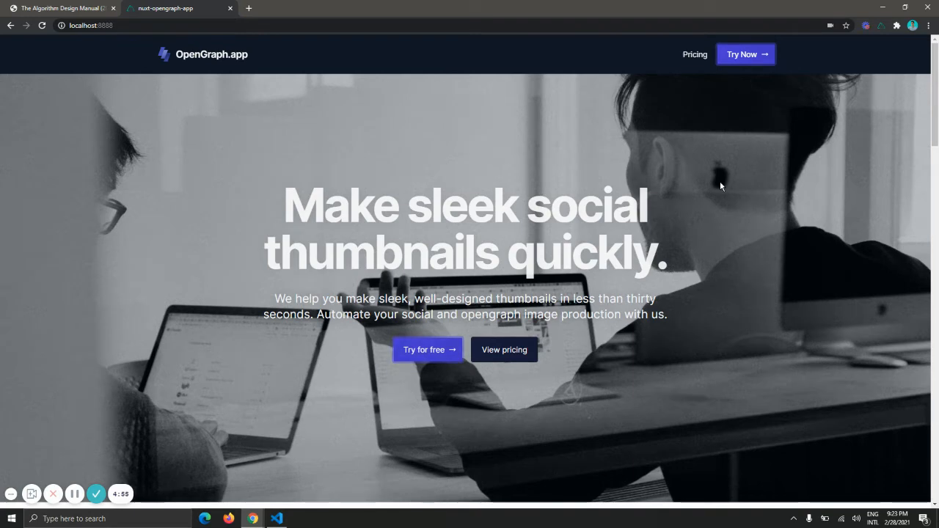
mouse_move(676, 86)
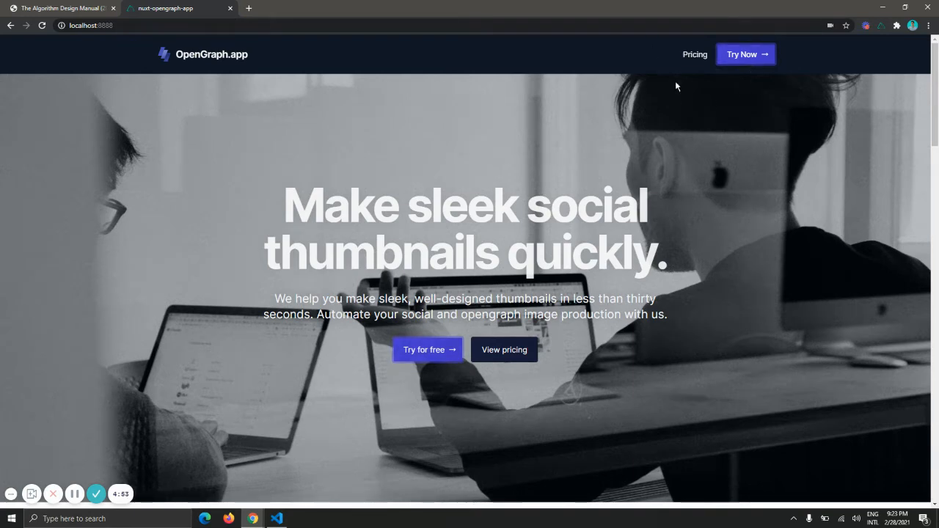
mouse_move(800, 74)
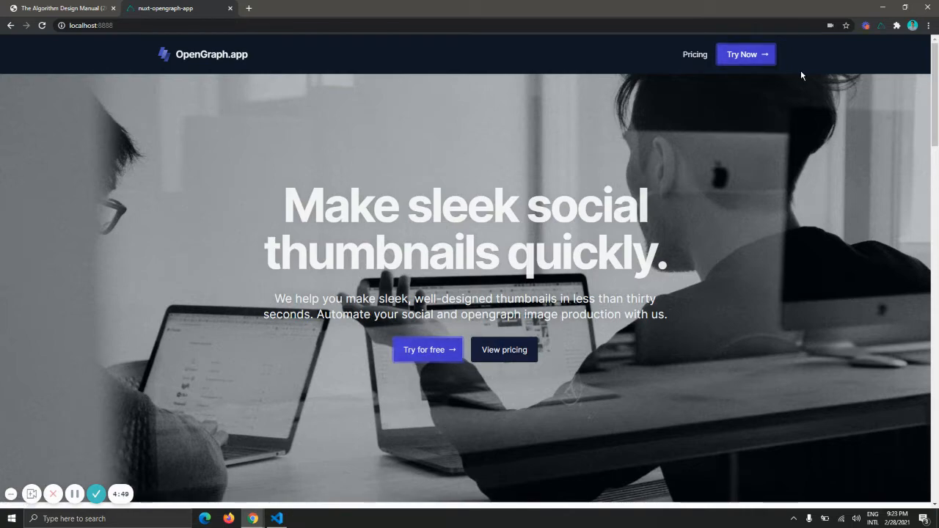
Step: Focus the Navbar.vue template and select the wrapper div's class attribute for inspection
scroll(down, 3)
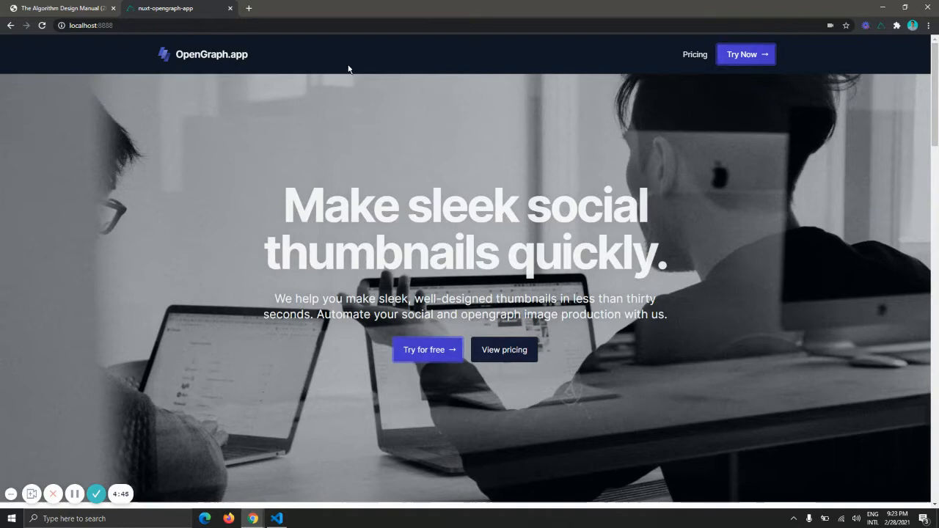
mouse_move(370, 99)
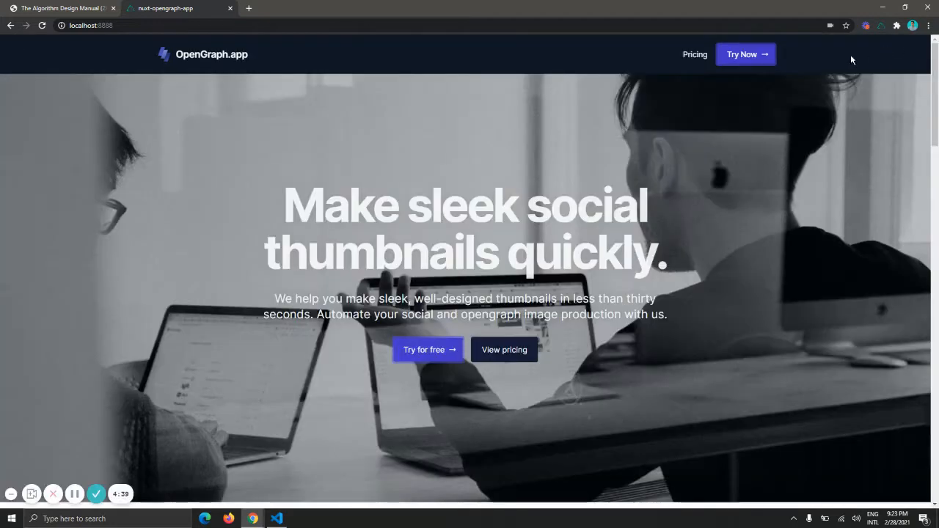
mouse_move(188, 216)
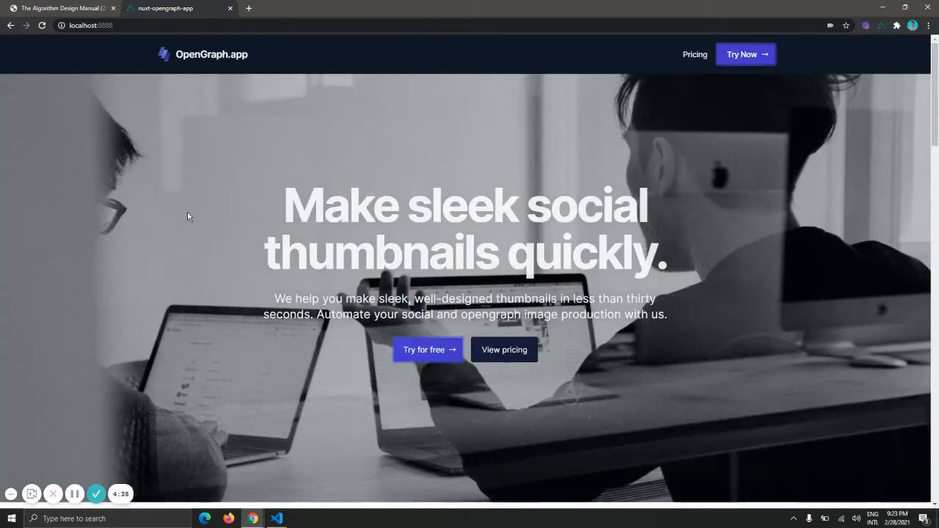
scroll(down, 3)
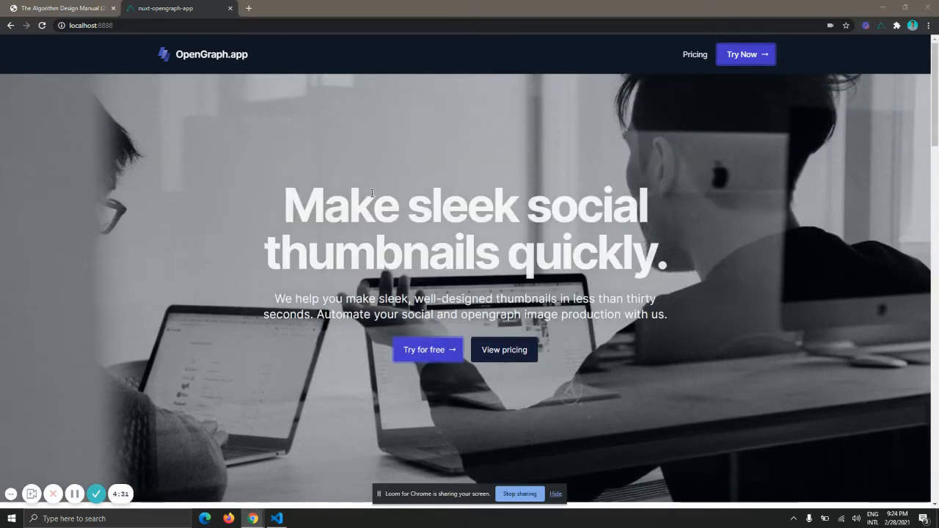
mouse_move(488, 66)
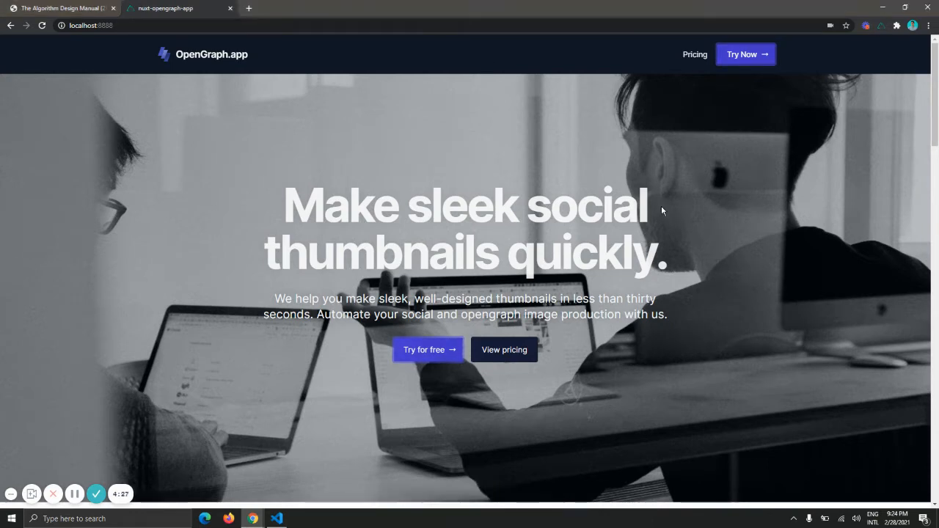
mouse_move(624, 56)
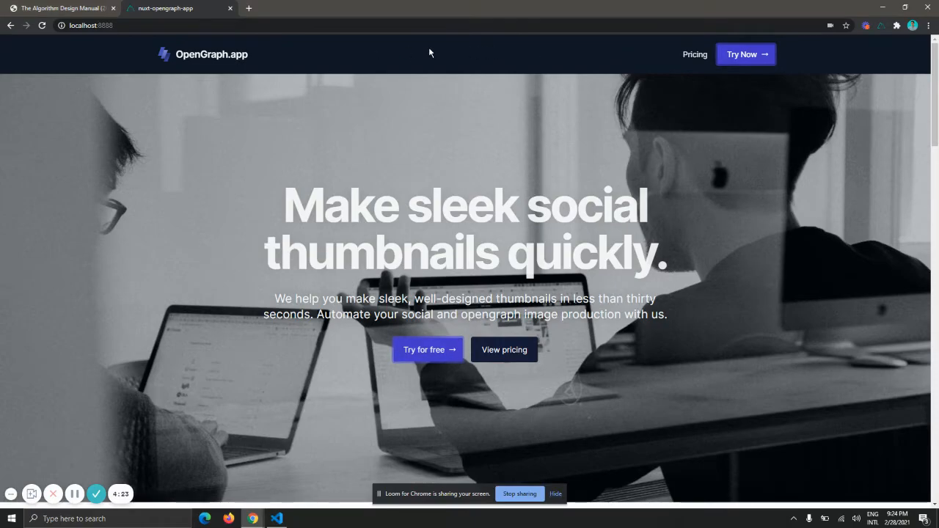
click(275, 519)
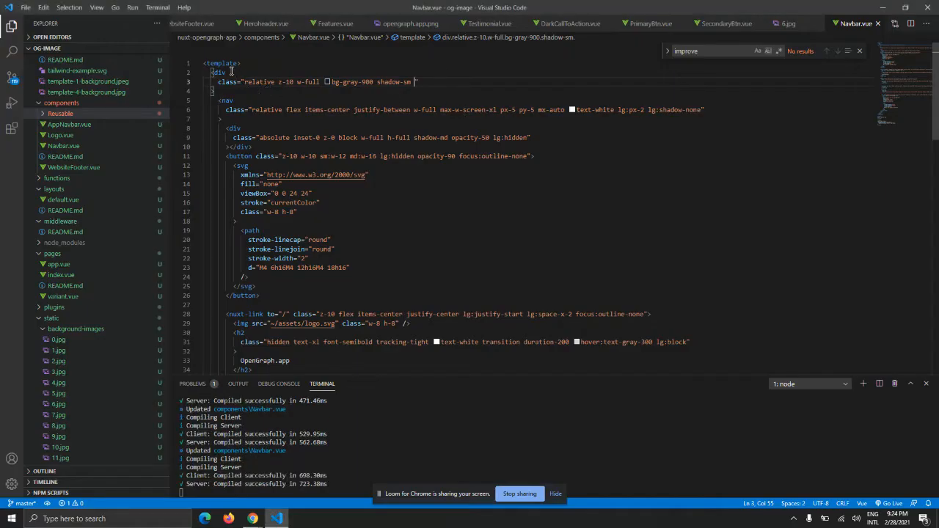
click(227, 100)
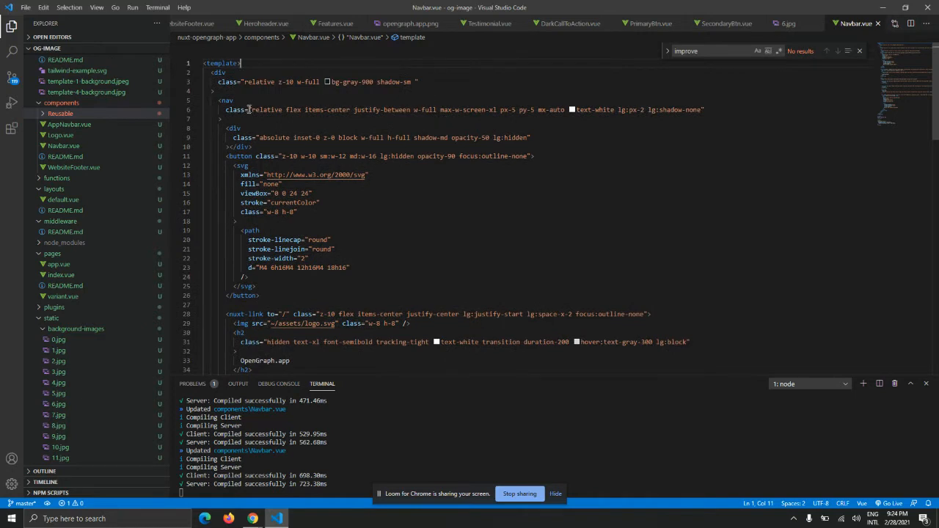
click(361, 82)
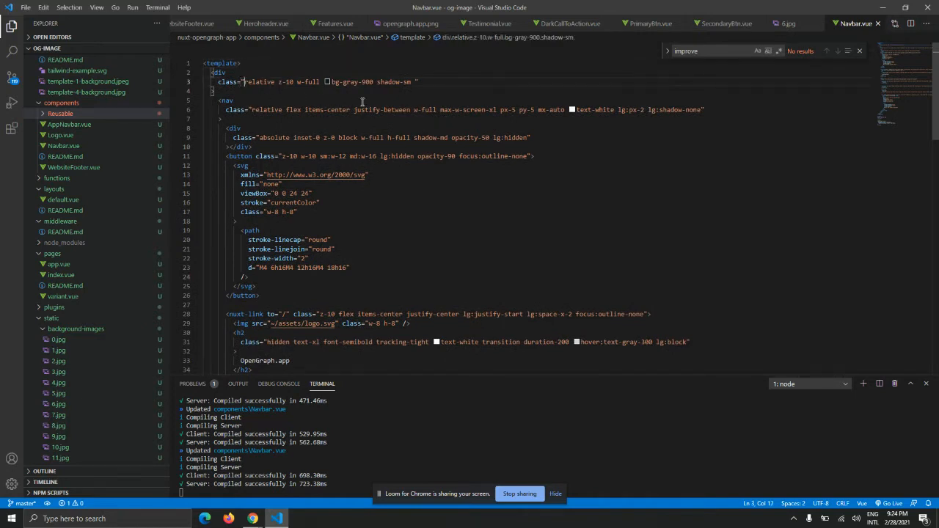
drag(247, 82, 411, 82)
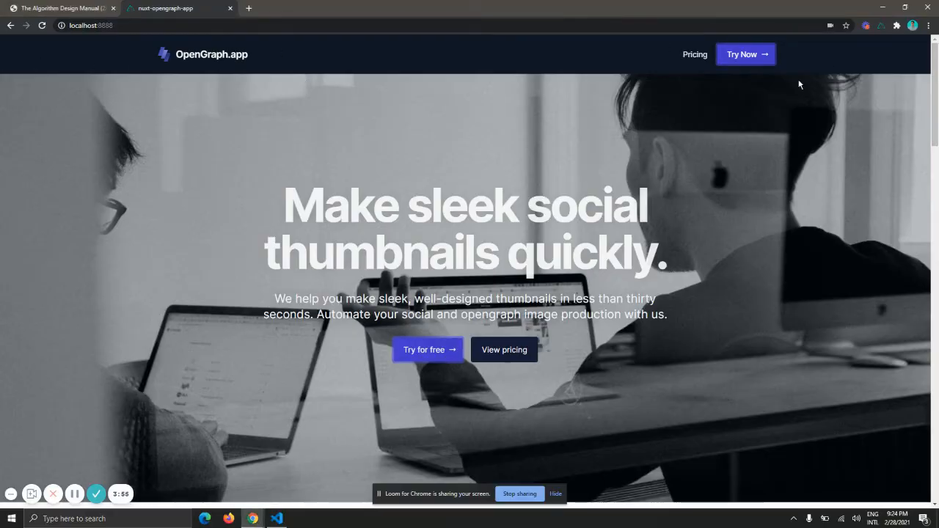
click(275, 519)
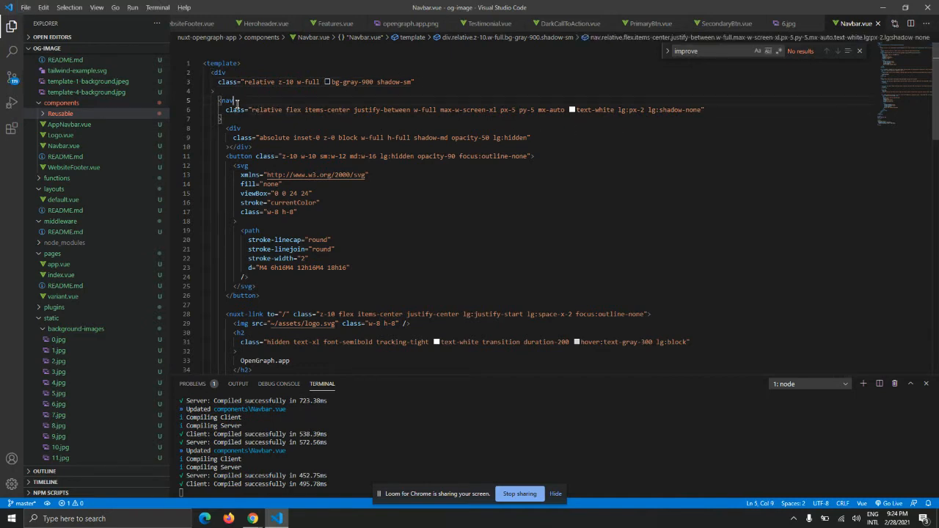
Step: Scroll the localhost landing page to see the navbar sitting over the hero image
double_click(228, 100)
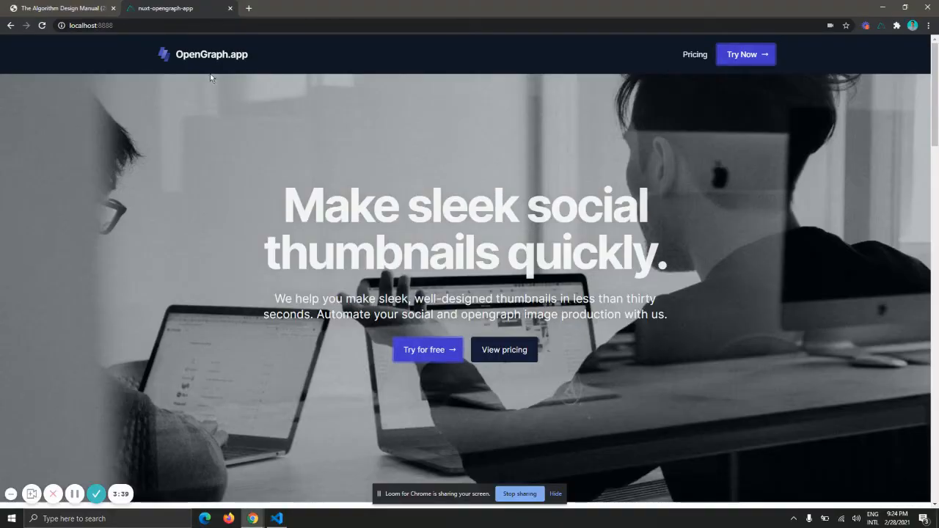
mouse_move(203, 70)
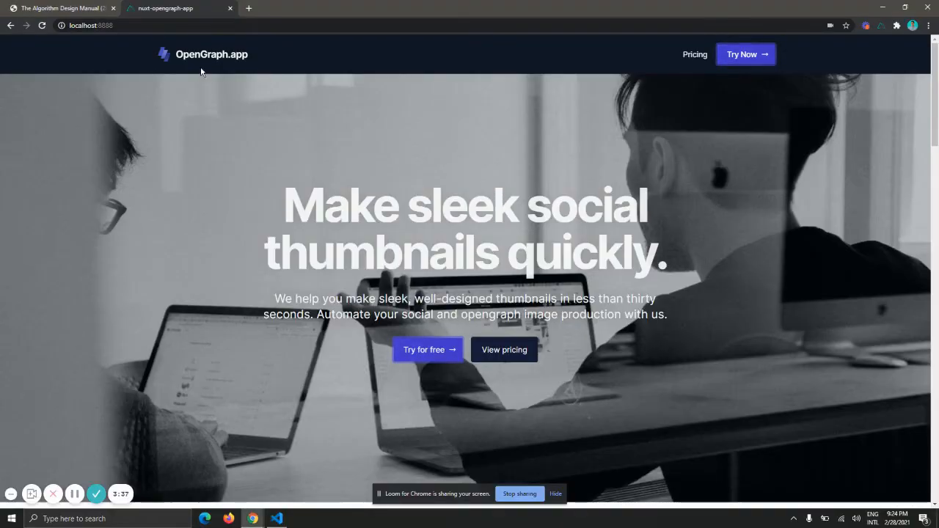
mouse_move(760, 85)
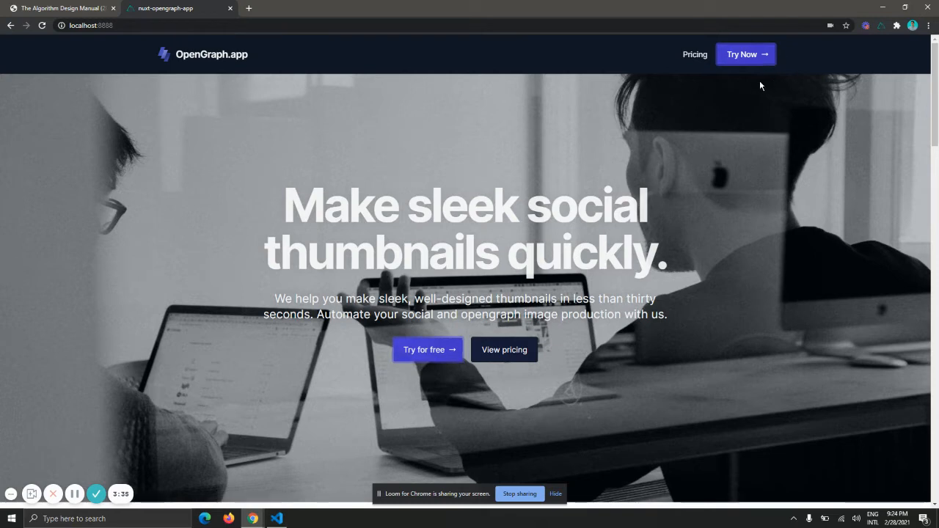
mouse_move(234, 65)
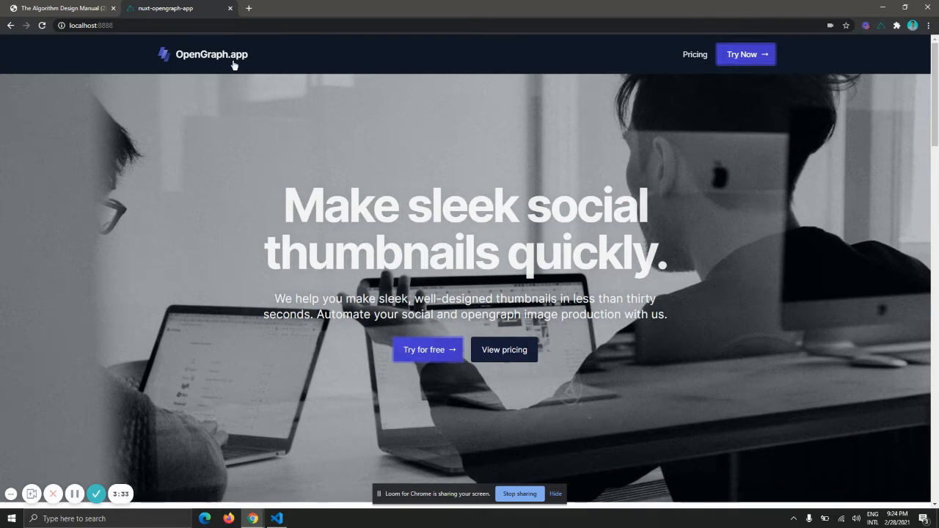
mouse_move(396, 60)
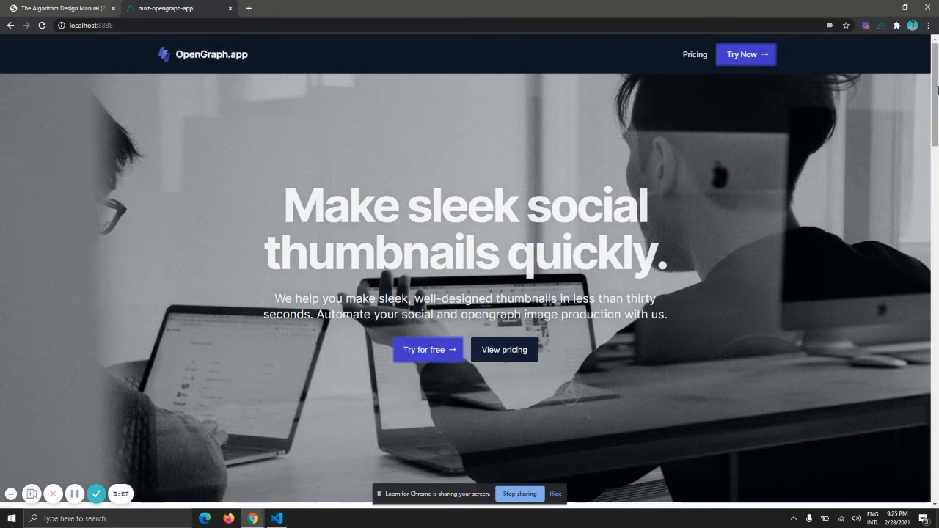
scroll(down, 3)
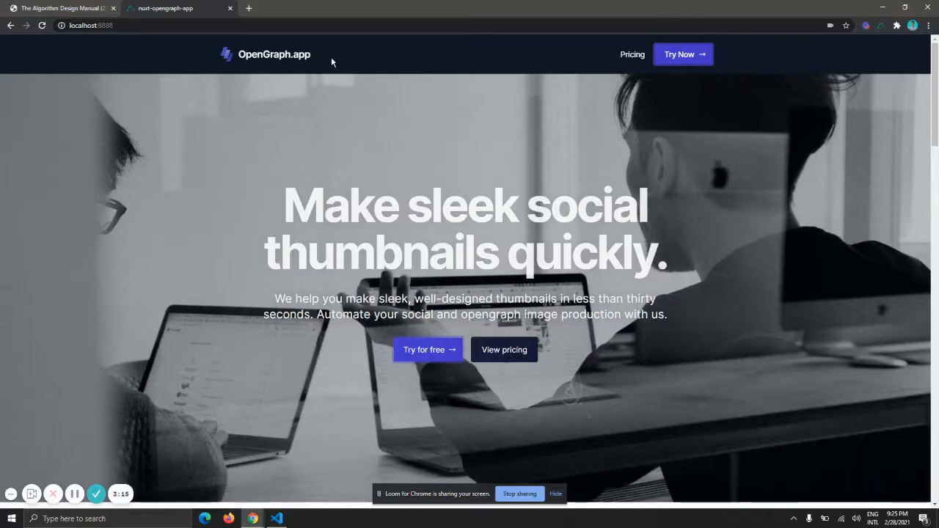
scroll(down, 3)
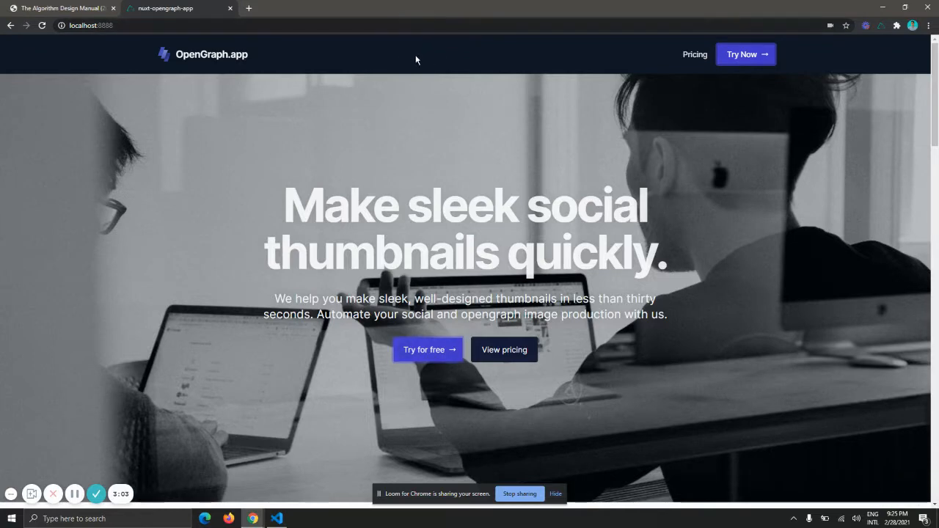
mouse_move(360, 82)
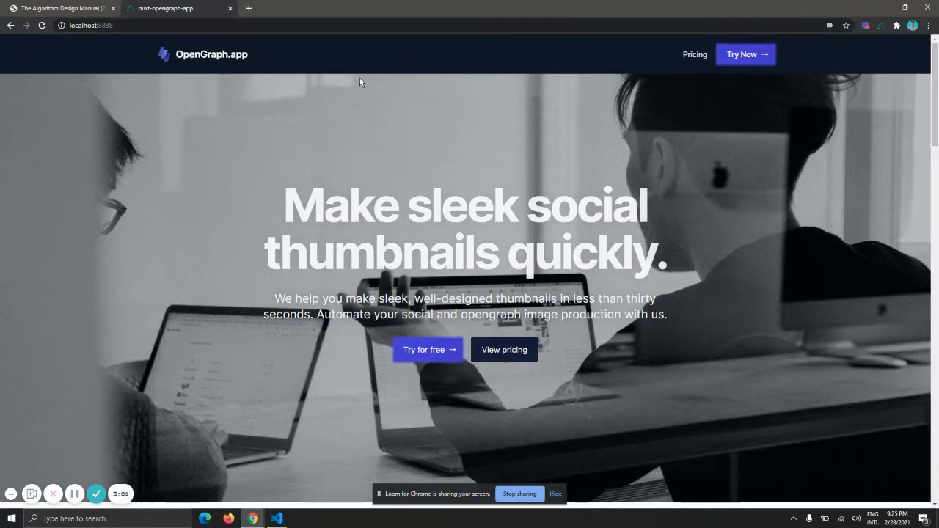
Step: Append bg-clip-padding to the wrapper div's class list from the Tailwind suggestions
click(276, 520)
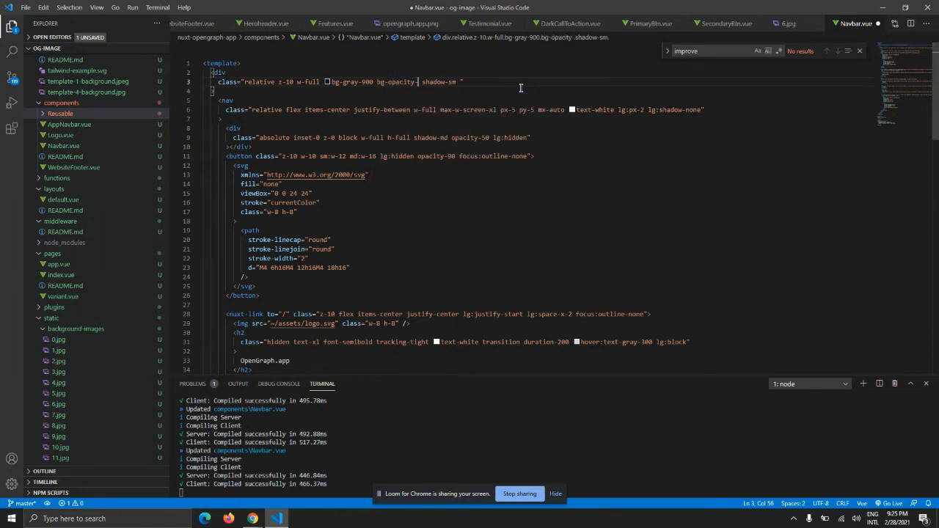
text(80)
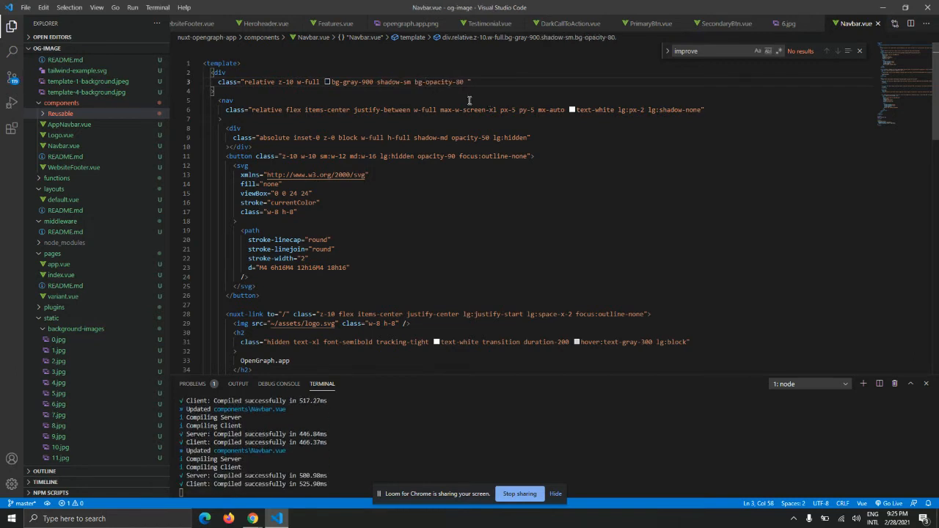
mouse_move(438, 82)
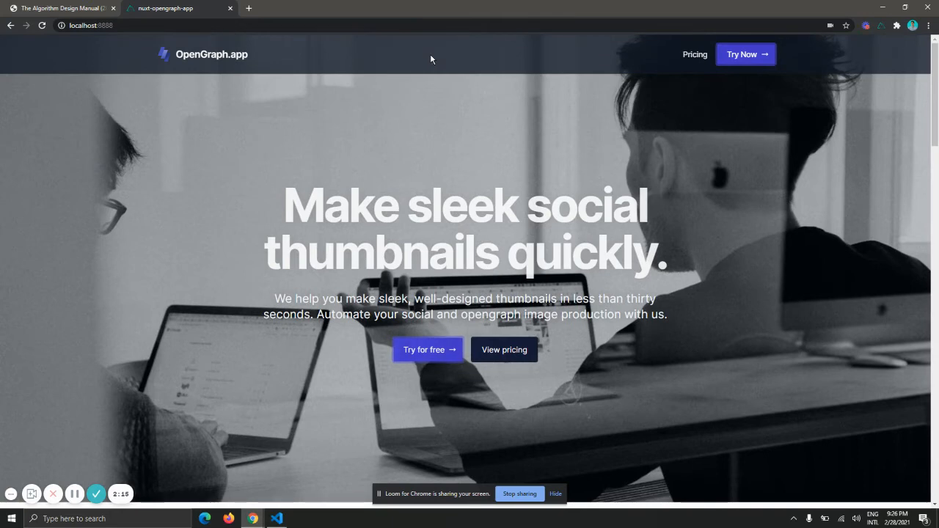
mouse_move(505, 106)
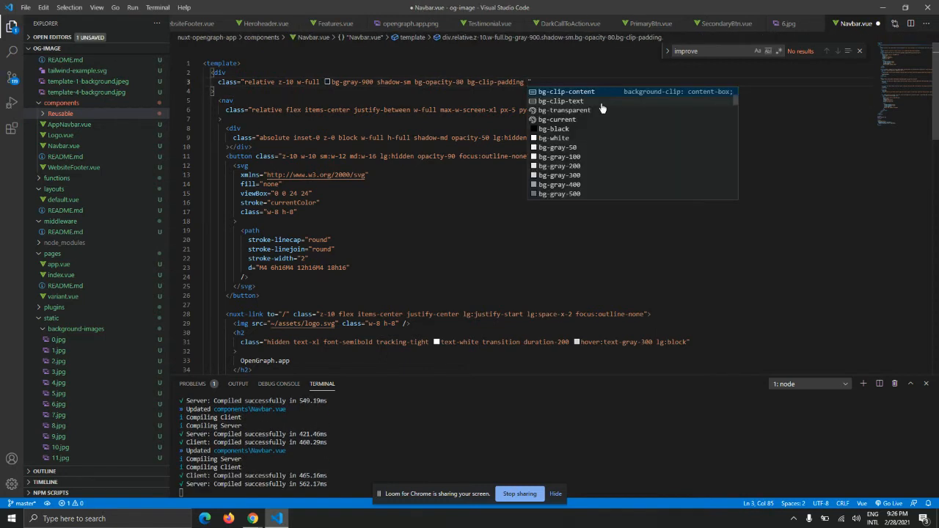
Step: Add a blur-backdrop-filter class at the end of the wrapper div's class list
text(bg)
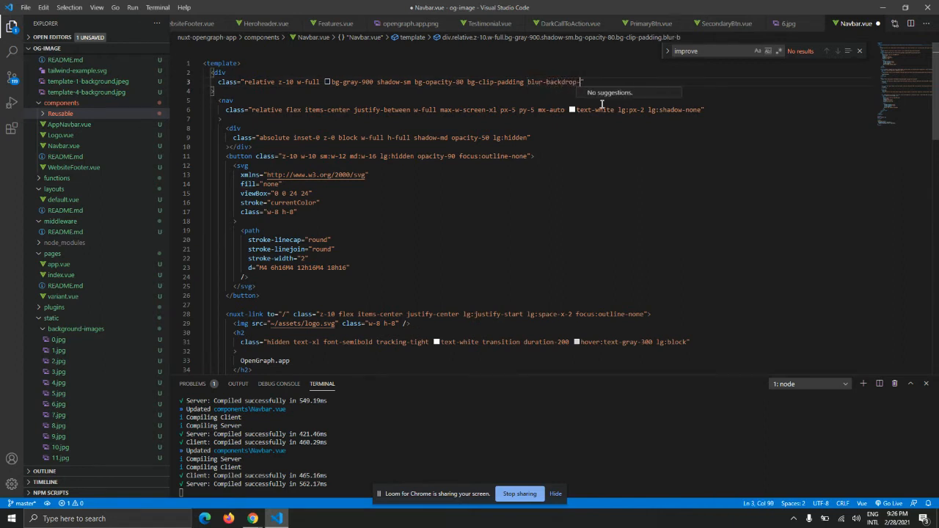
text(filter)
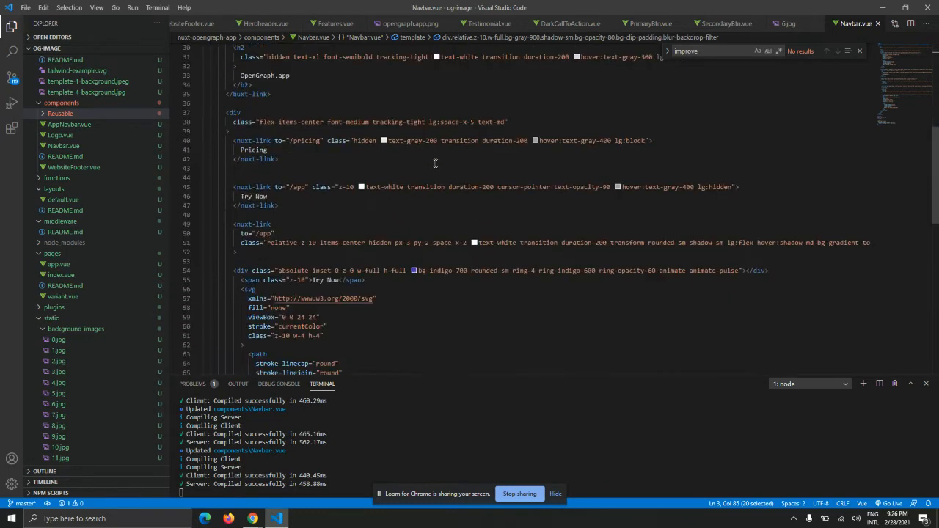
Step: Write a .blur-backdrop-filter rule reusing the 5px backdrop-filter and -webkit declarations, then save
scroll(down, 3)
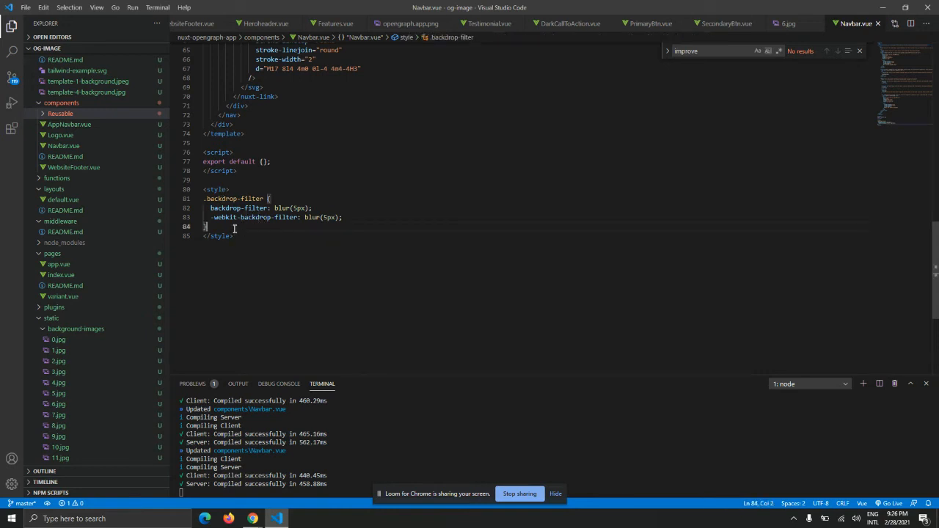
text(.blur-backdrop-filter {)
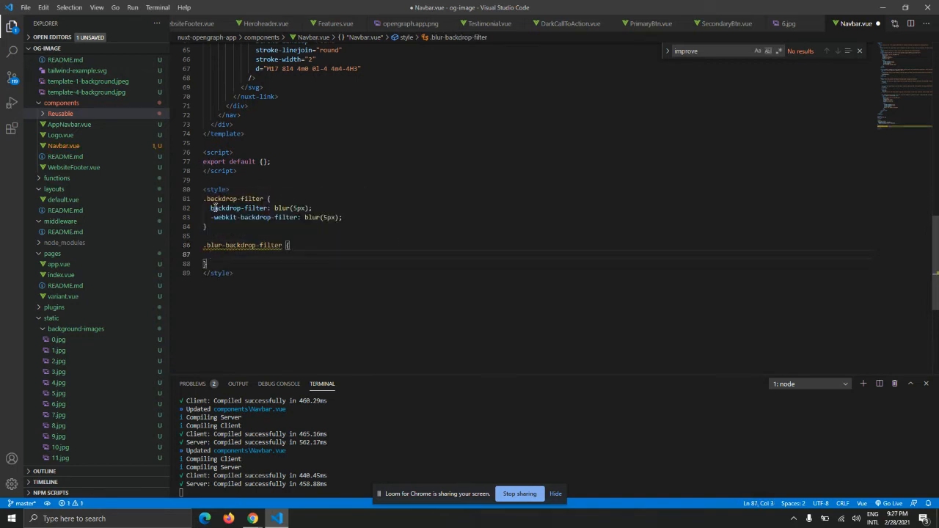
drag(208, 209, 344, 217)
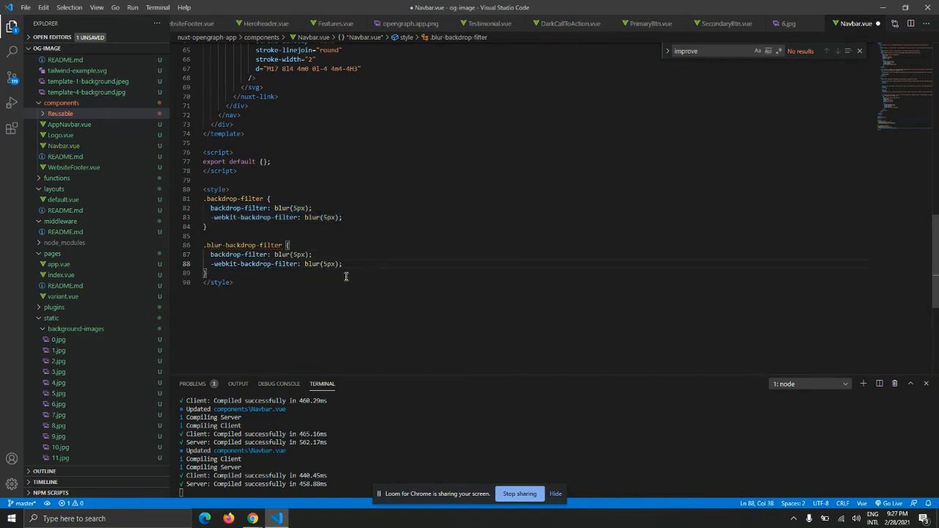
key(ctrl+s)
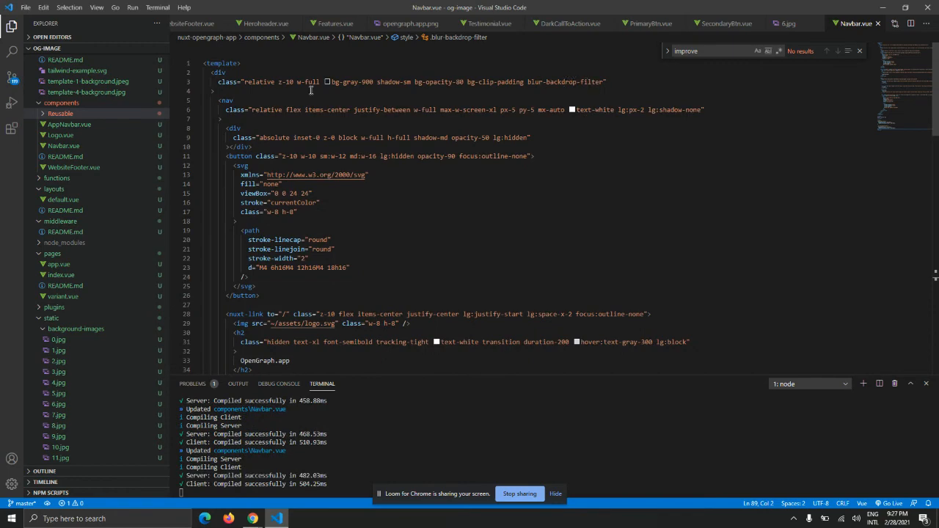
scroll(down, 3)
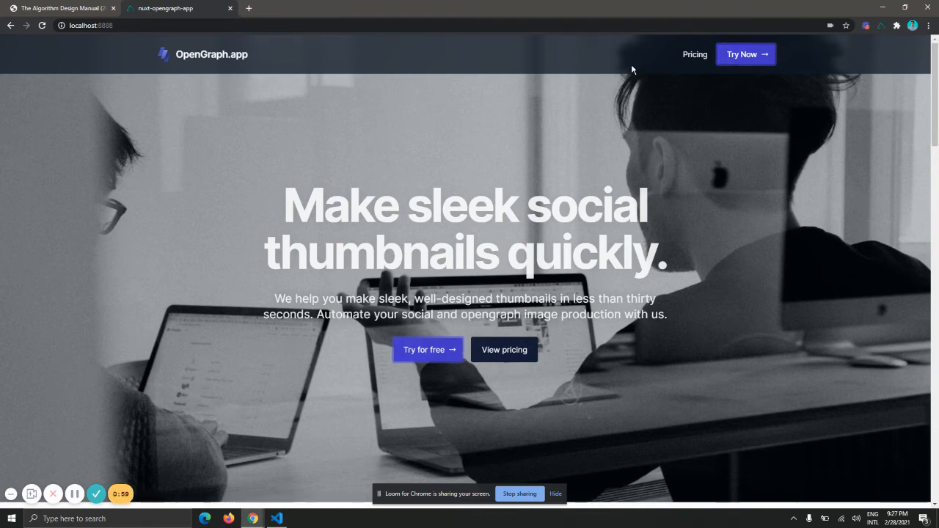
Step: Scroll the hero content up and down under the navbar to confirm the frosted blur effect
scroll(down, 3)
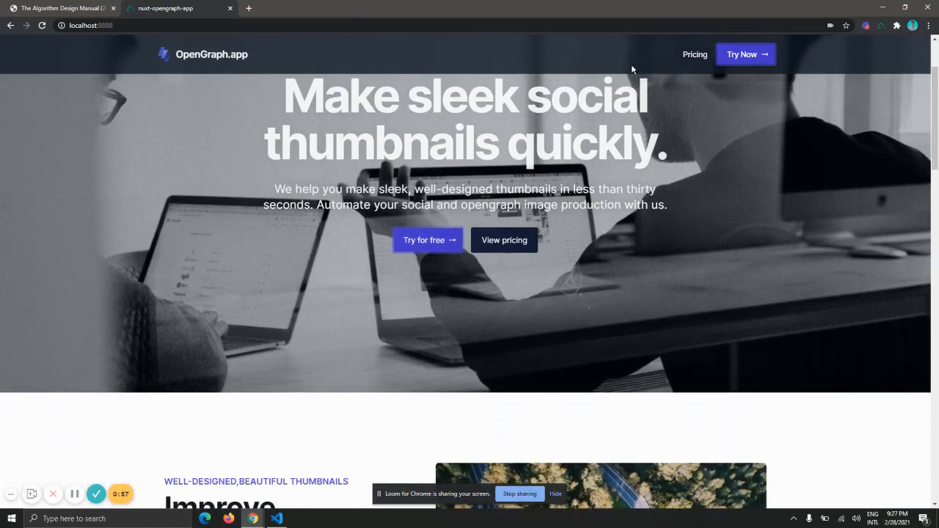
scroll(down, 3)
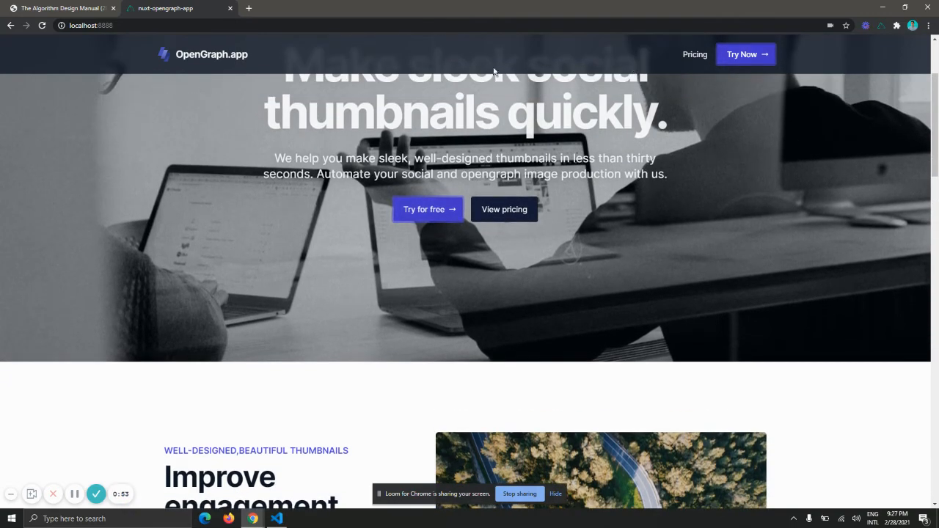
scroll(down, 3)
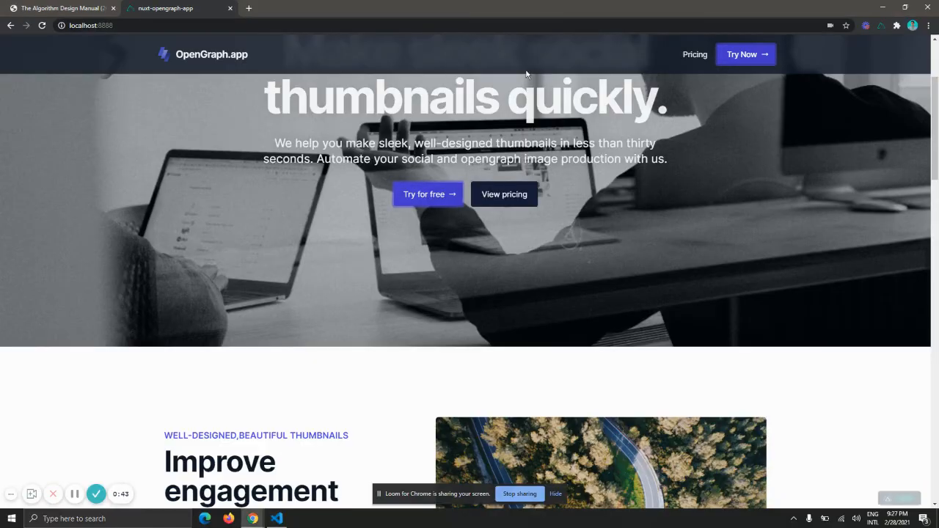
scroll(down, 3)
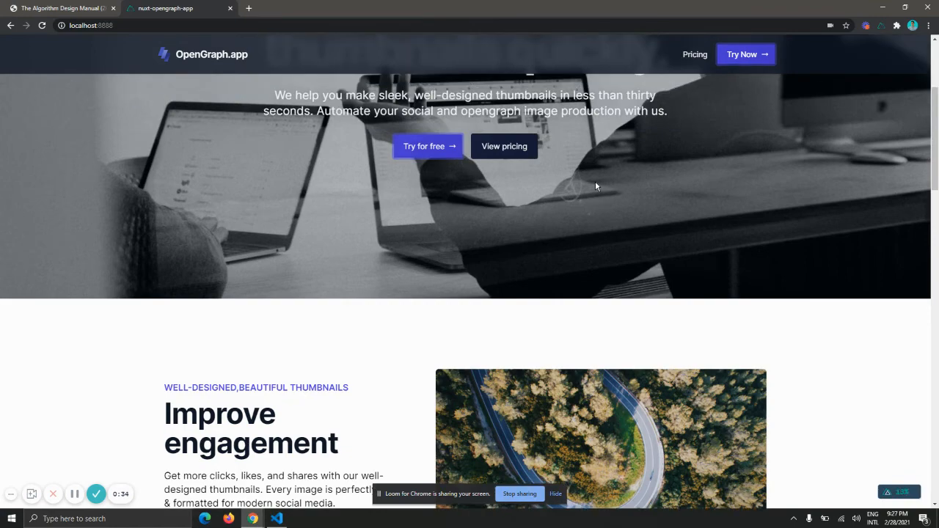
scroll(down, 3)
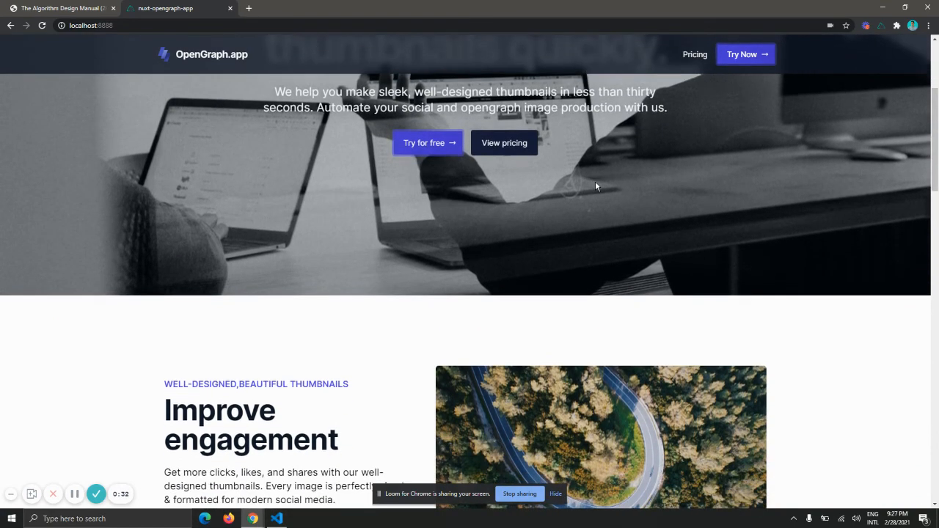
scroll(down, 3)
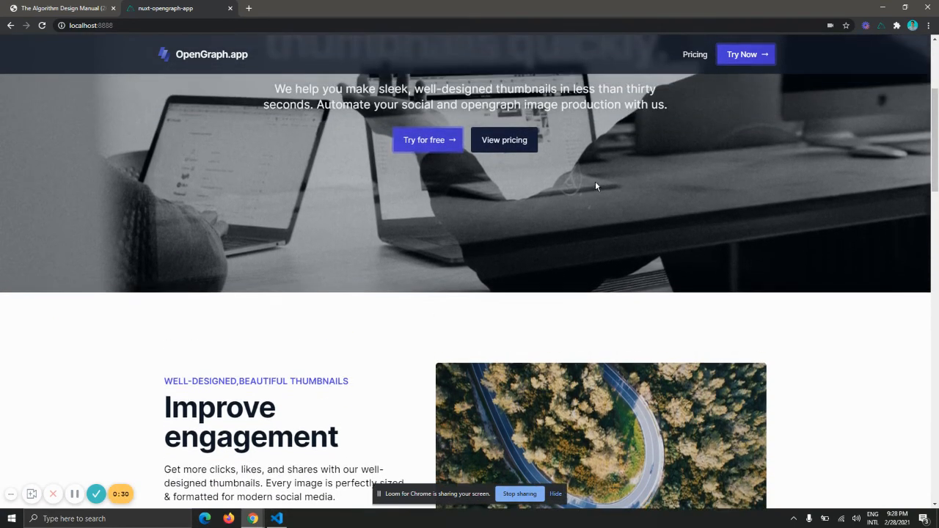
scroll(up, 3)
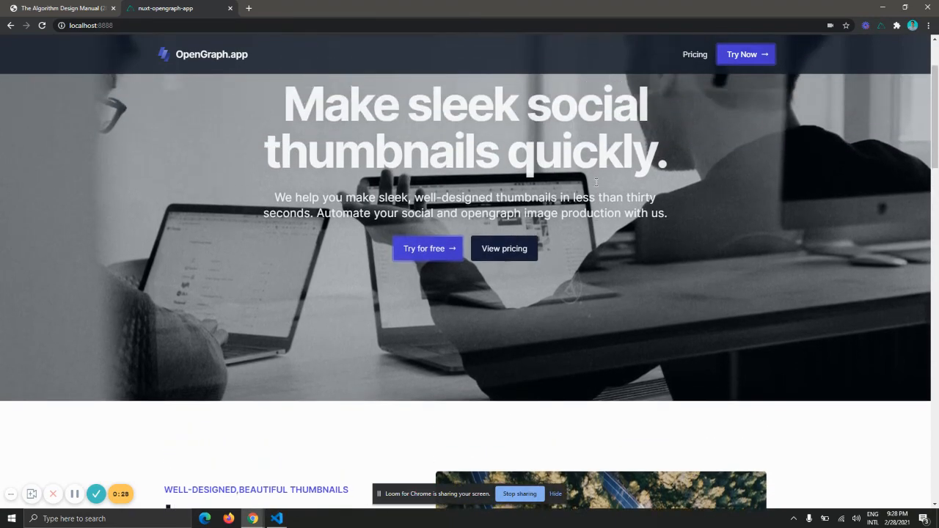
scroll(down, 3)
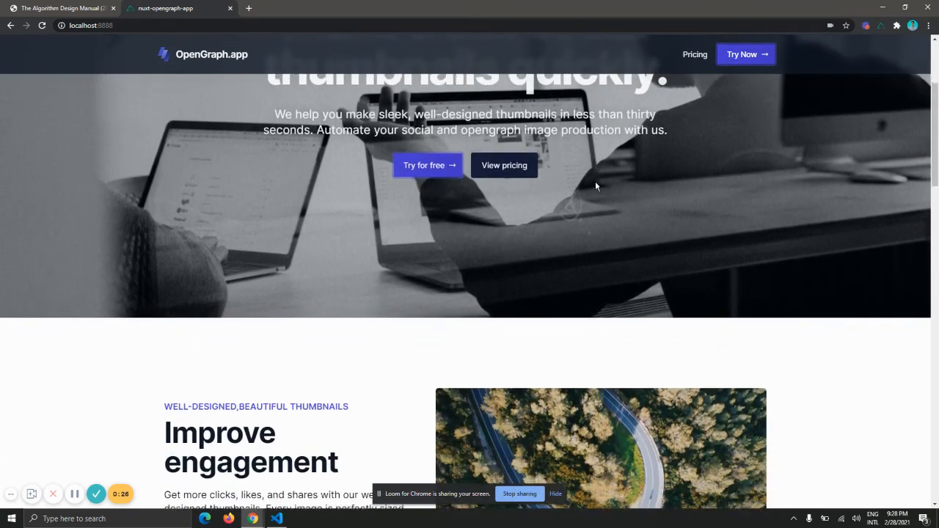
scroll(down, 3)
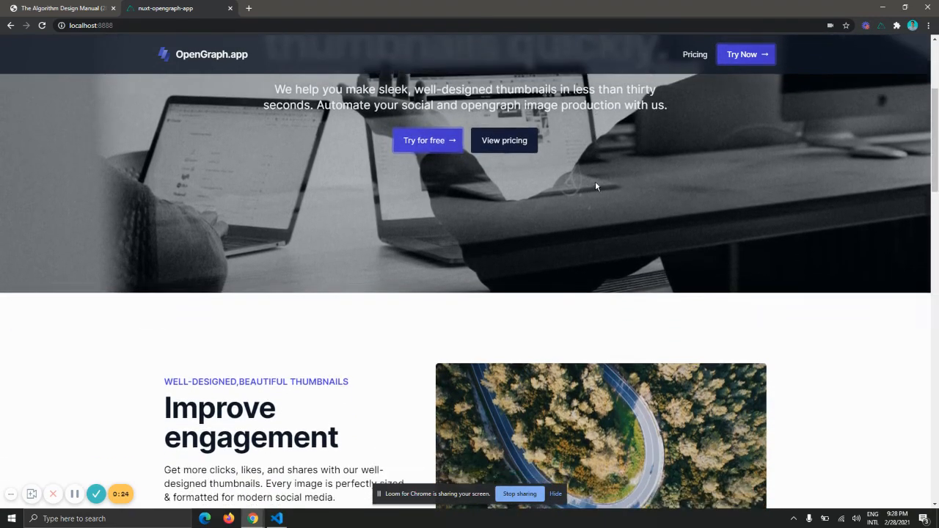
scroll(up, 3)
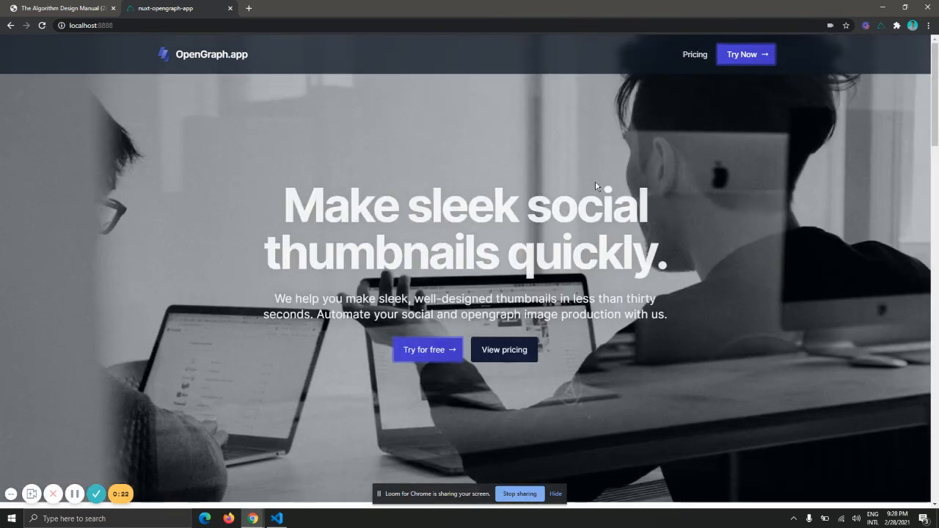
key(alt+tab)
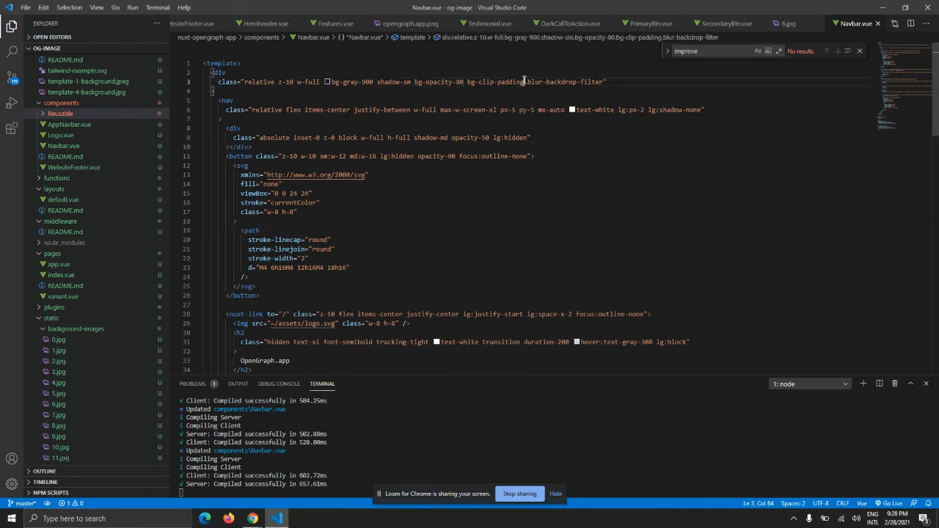
scroll(down, 3)
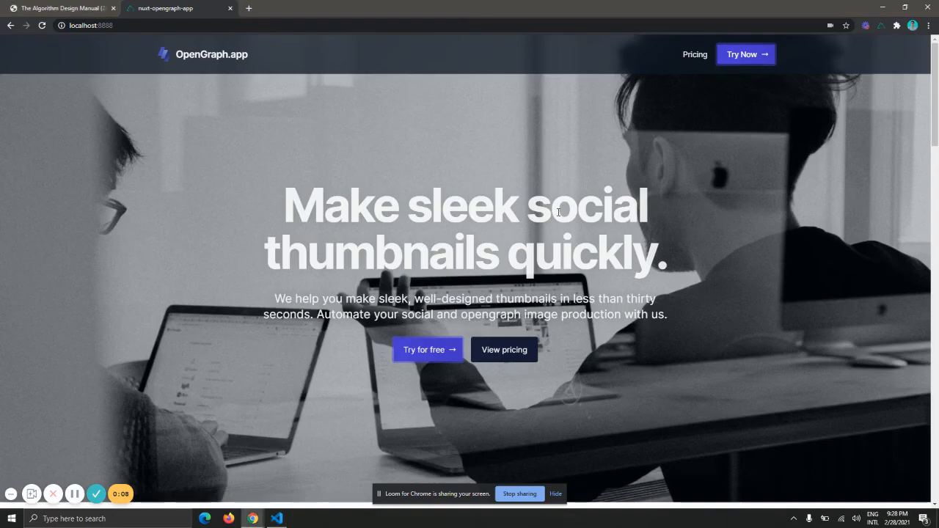
mouse_move(764, 197)
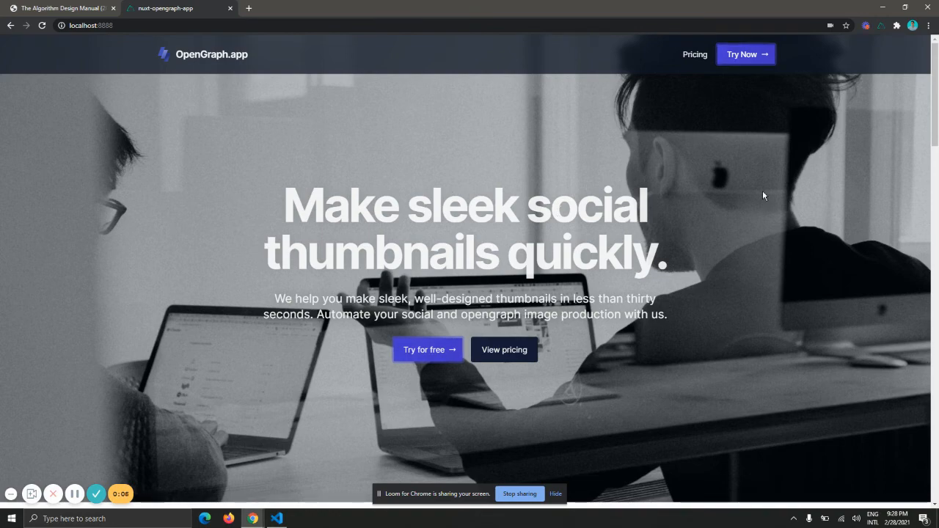